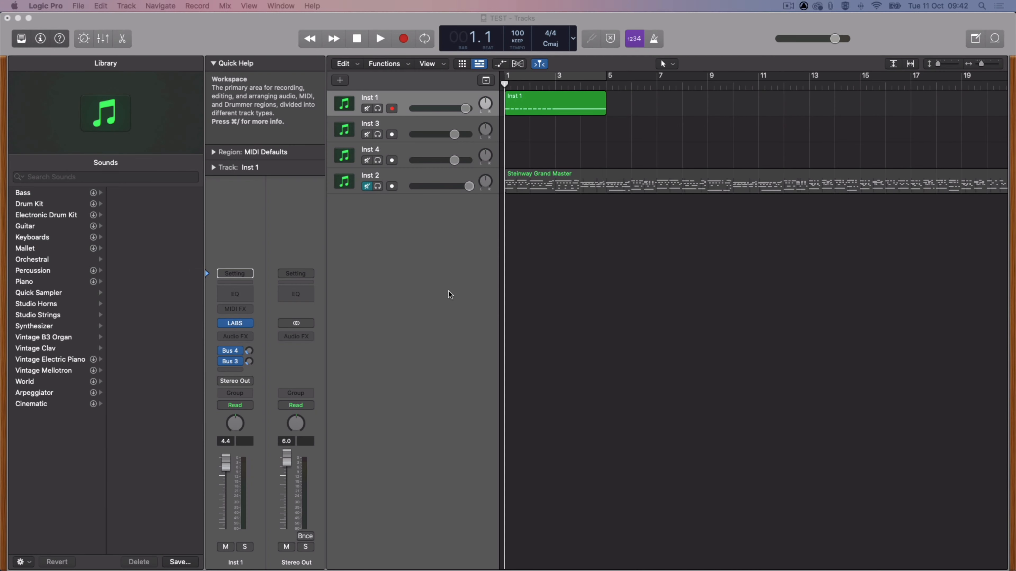
# - Enable Show Advanced Tools in Logic Pro's Advanced preferences
pyautogui.click(45, 5)
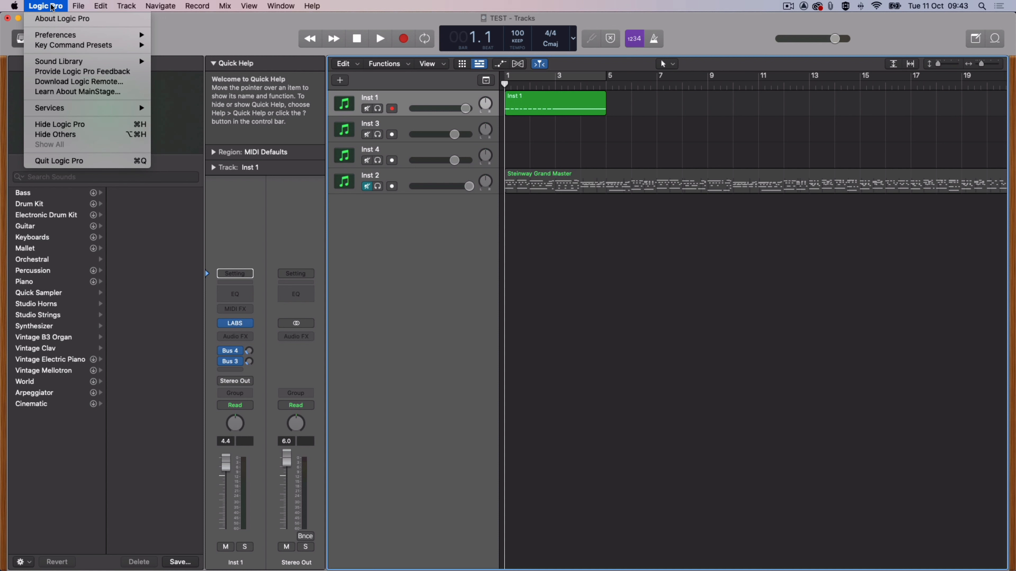
pyautogui.moveTo(55, 35)
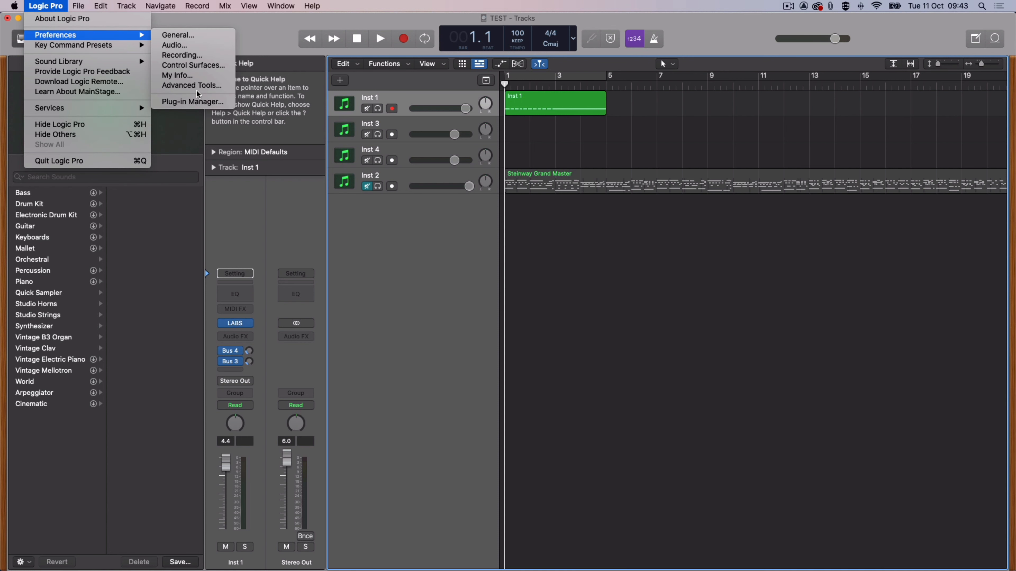
pyautogui.click(191, 85)
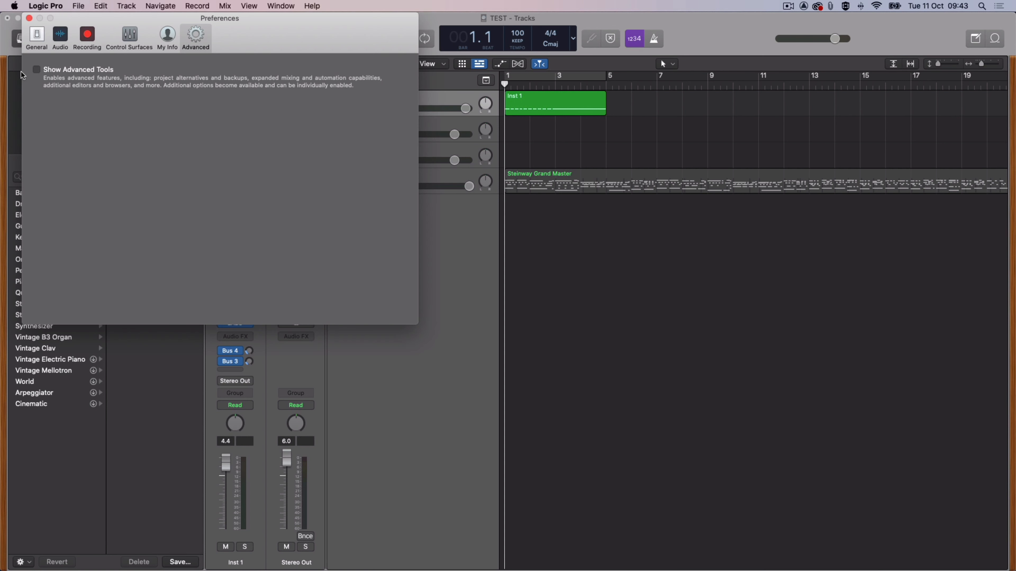
pyautogui.click(37, 70)
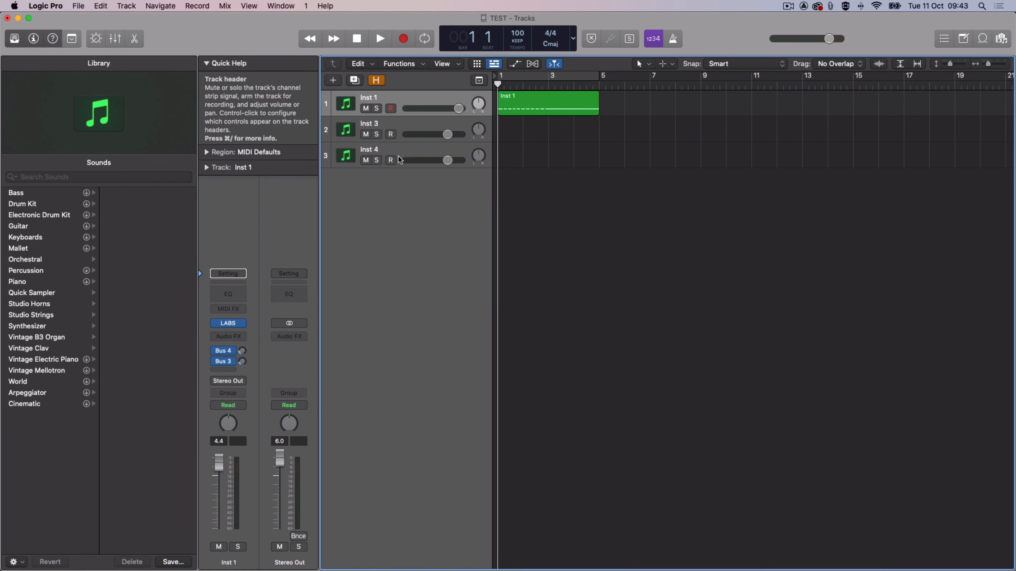
# - Add the Freeze button to track headers and freeze the Inst 1 track
pyautogui.rightClick(418, 104)
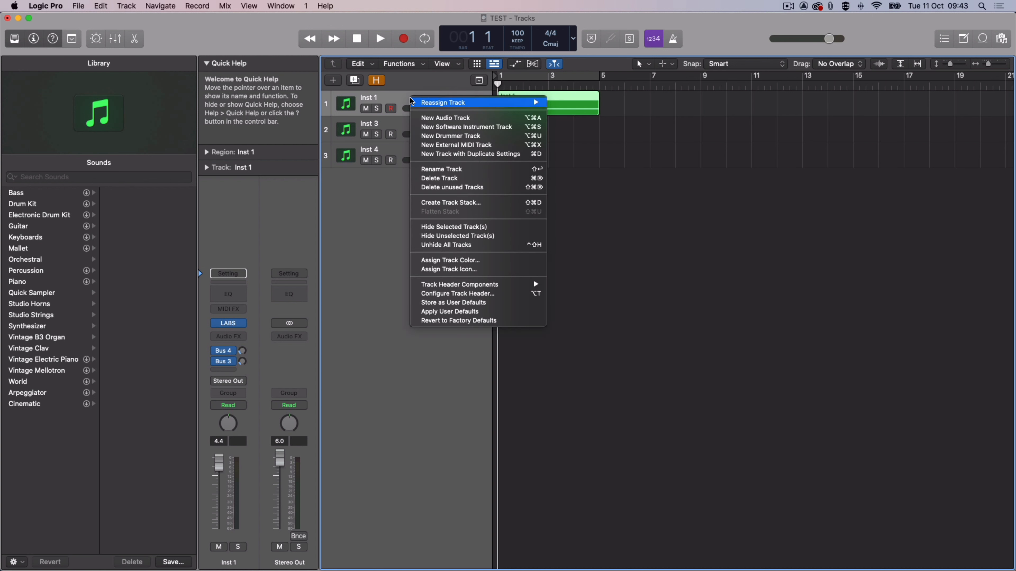
pyautogui.moveTo(470, 296)
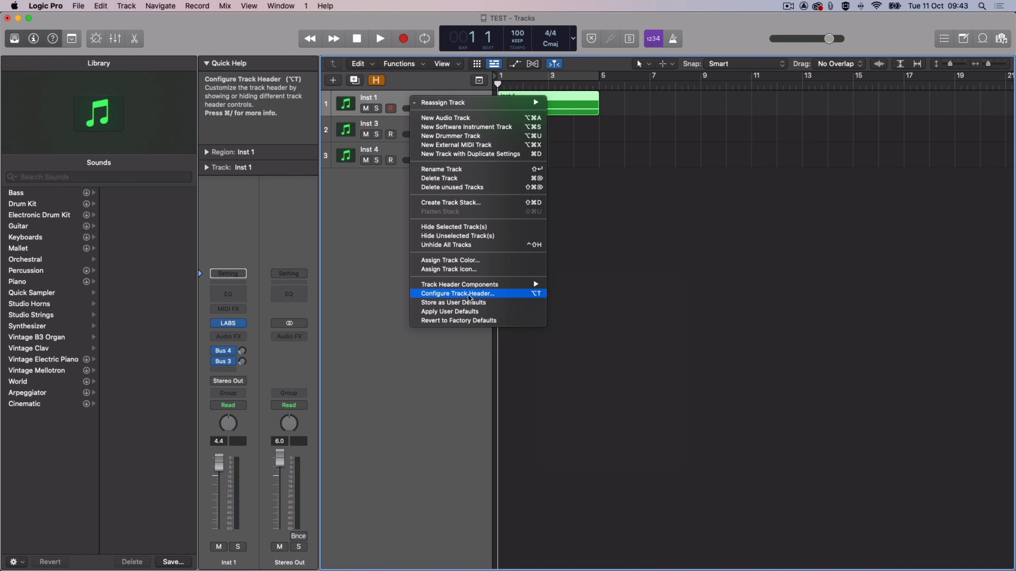
pyautogui.click(457, 293)
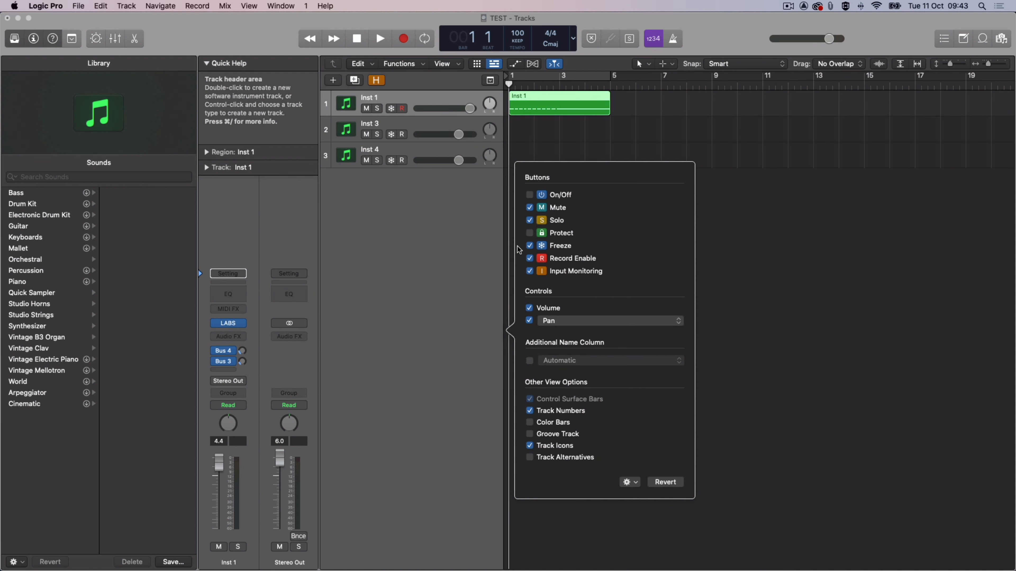
pyautogui.moveTo(392, 109)
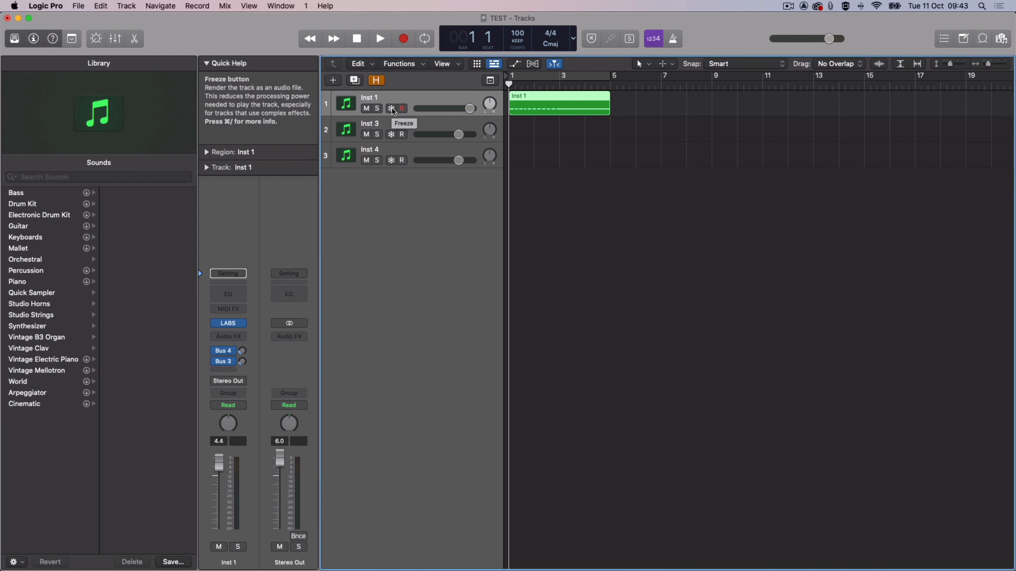
pyautogui.click(391, 108)
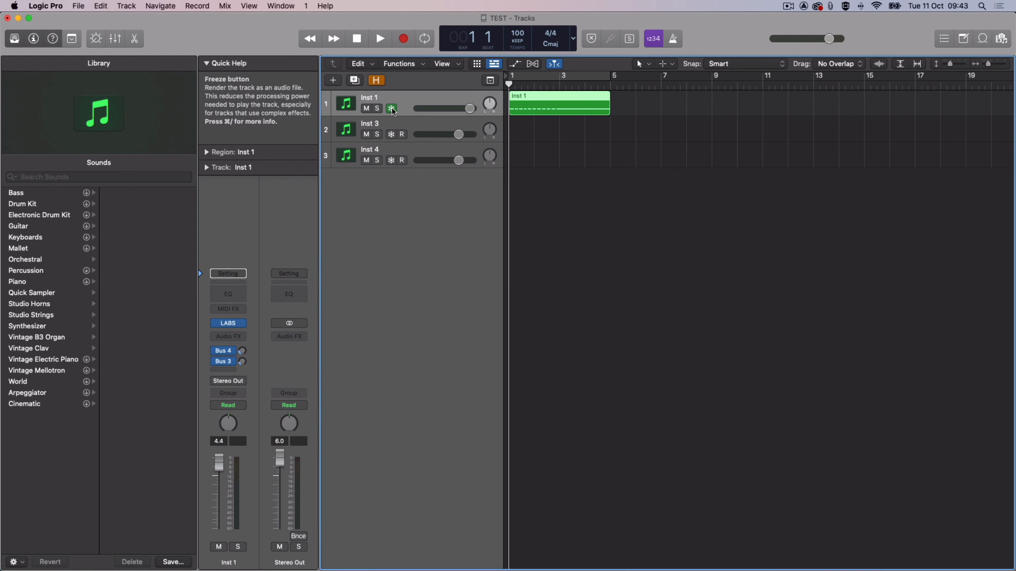